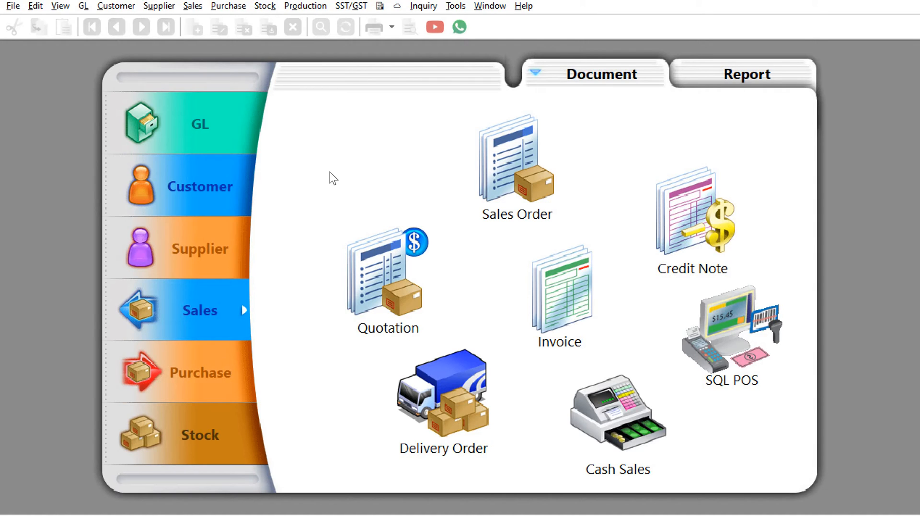
pyautogui.moveTo(576, 321)
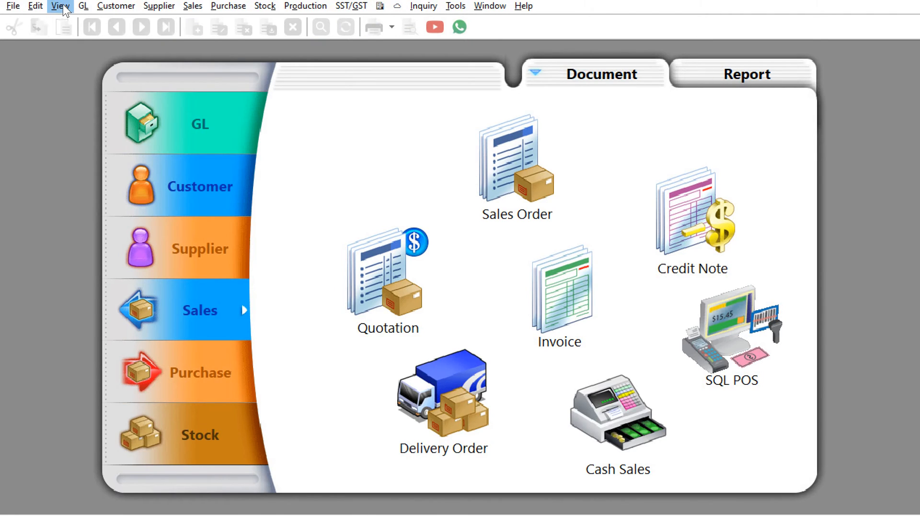
# Open the Logon screen for Testing Company from the File menu, with ADMIN's password entered
pyautogui.click(60, 6)
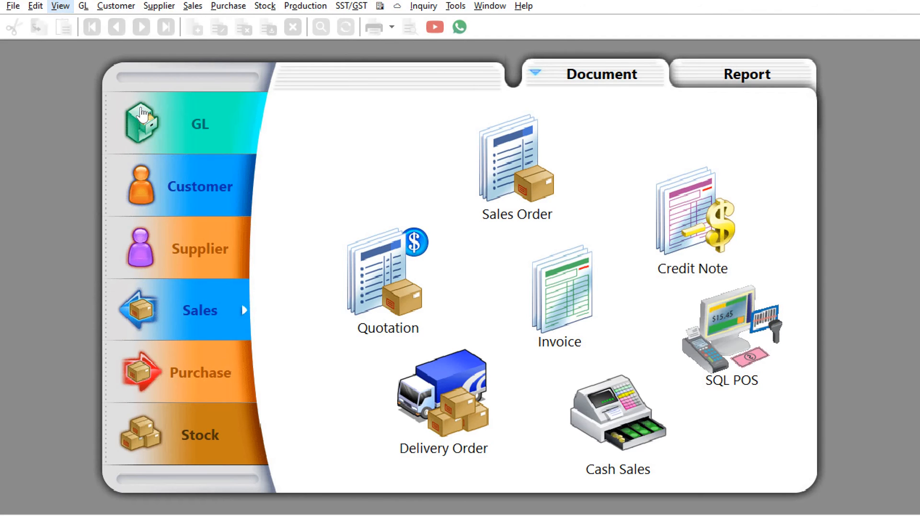
pyautogui.click(14, 5)
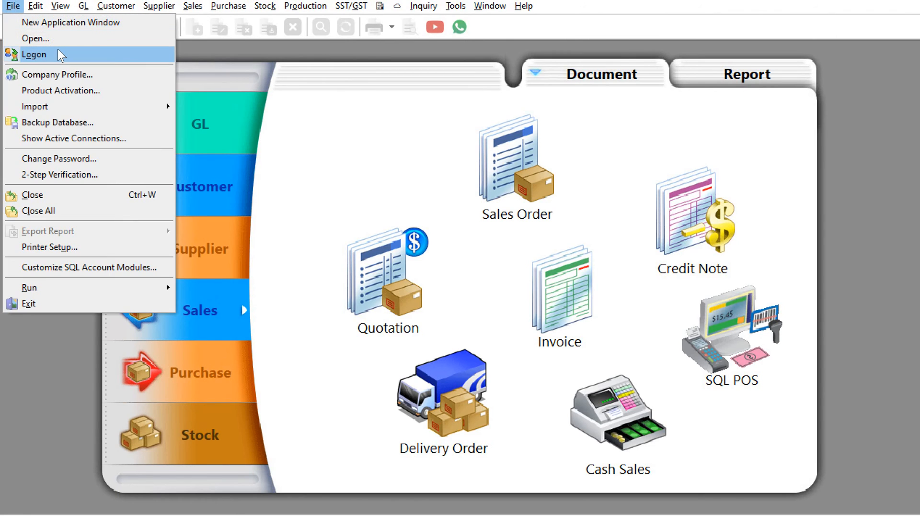
pyautogui.click(34, 54)
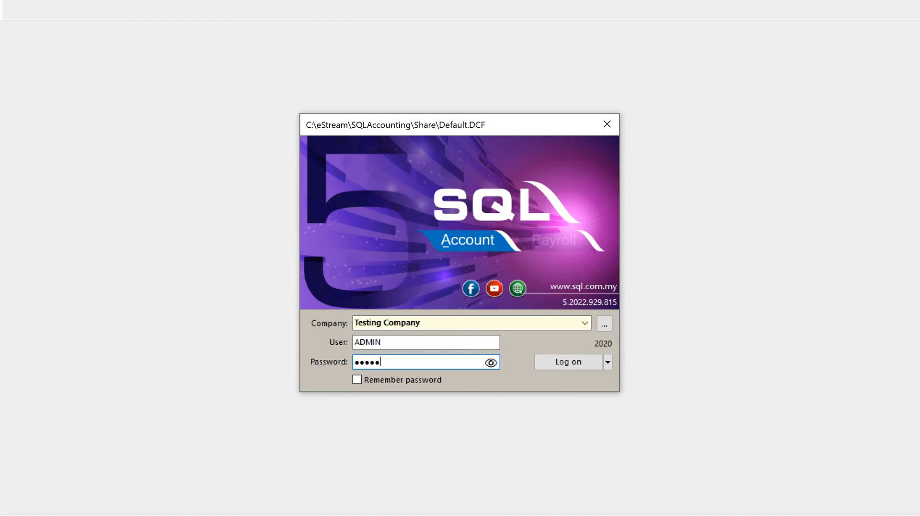
# Log back on as ADMIN and open the Sales Invoice list of 57 invoices
pyautogui.click(568, 362)
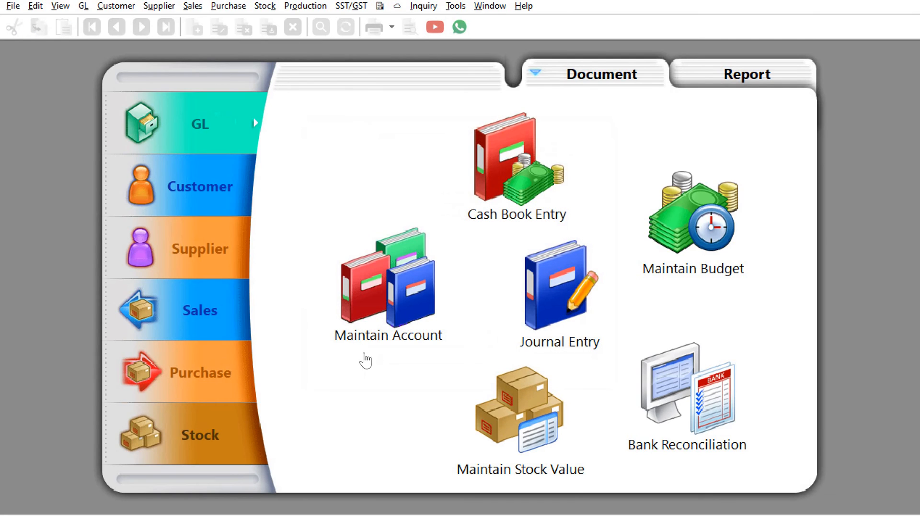
pyautogui.click(200, 310)
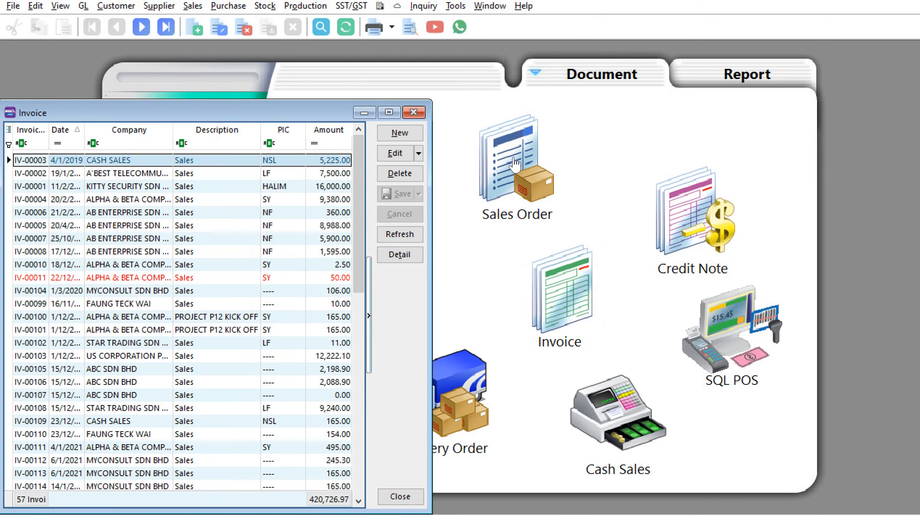
pyautogui.moveTo(573, 314)
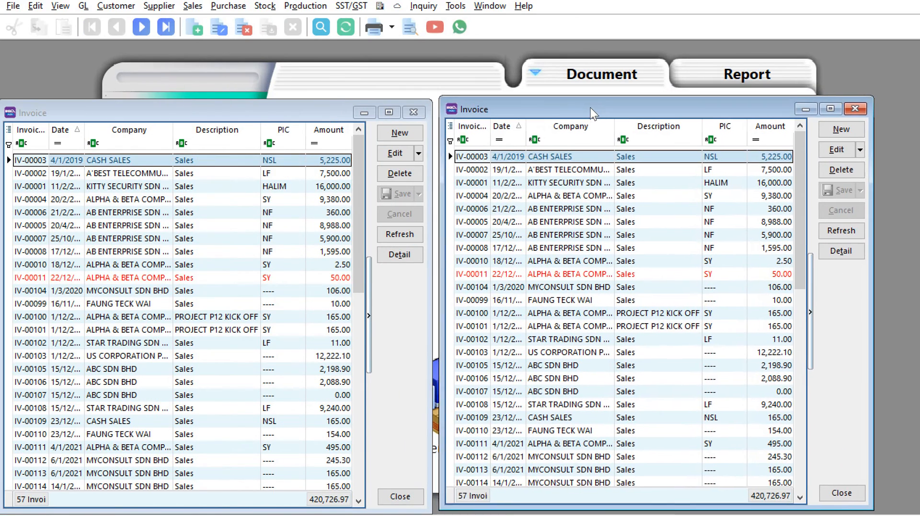
# Open IV-00005 (AB Enterprise) on the left and IV-00105 (ABC Sdn Bhd) on the right
pyautogui.click(117, 225)
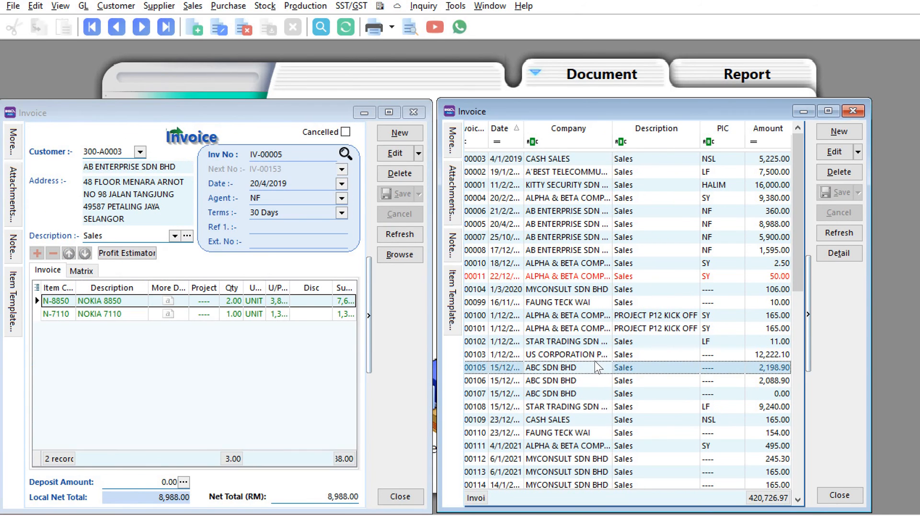
pyautogui.doubleClick(568, 367)
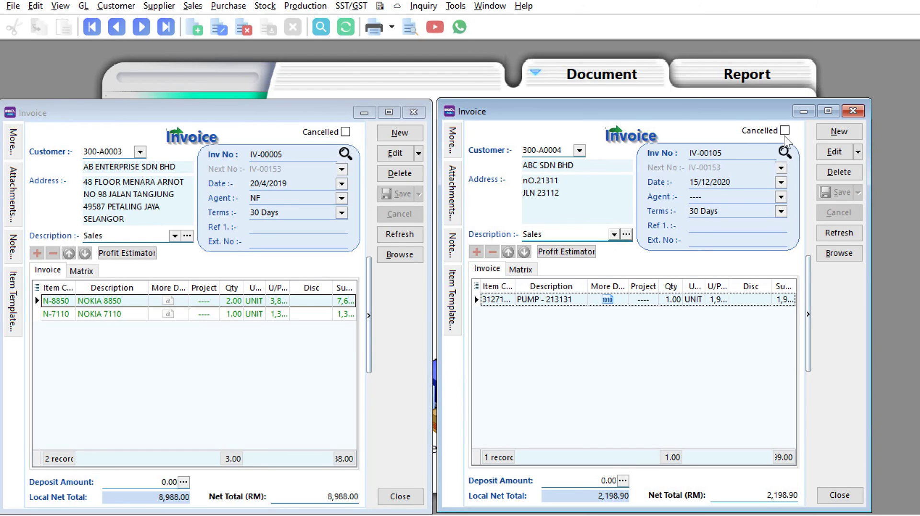
pyautogui.moveTo(853, 110)
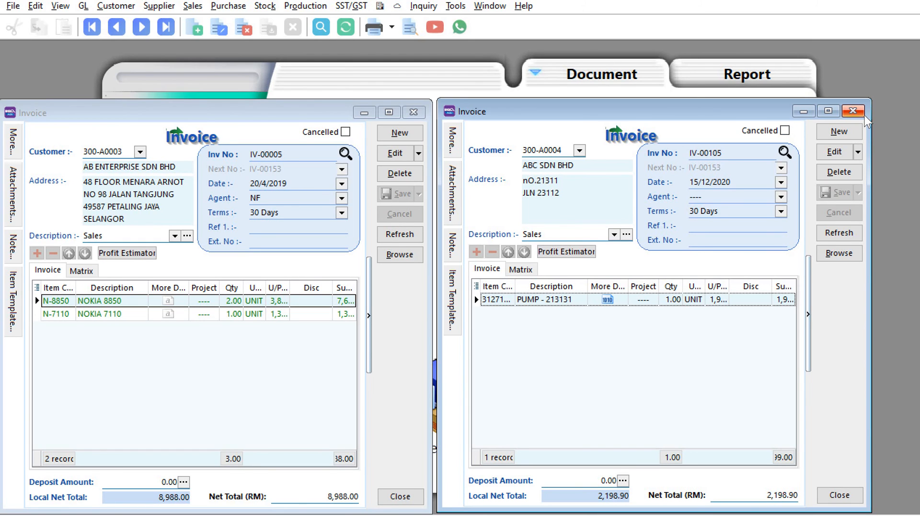
pyautogui.moveTo(852, 112)
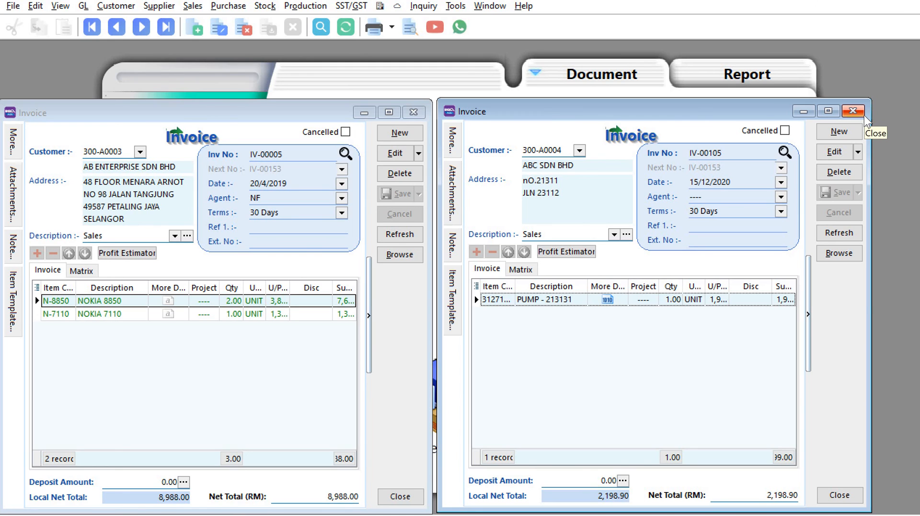
pyautogui.moveTo(870, 123)
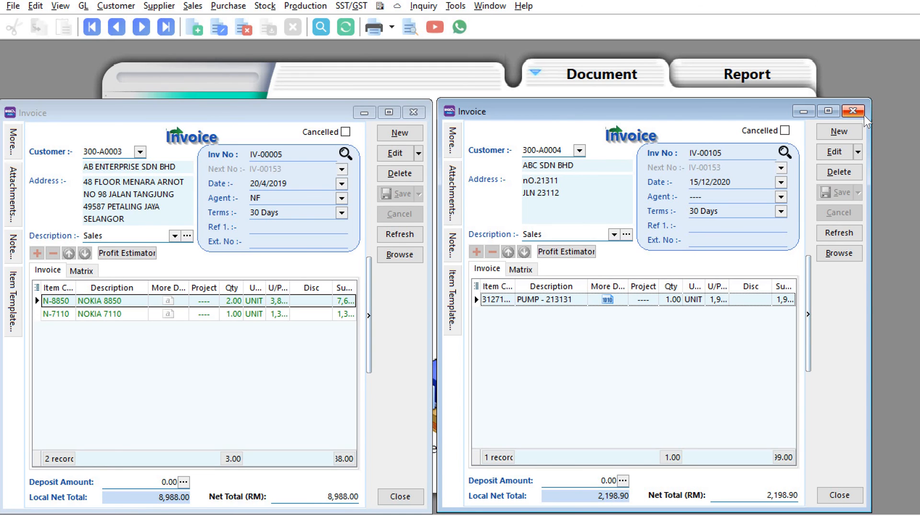